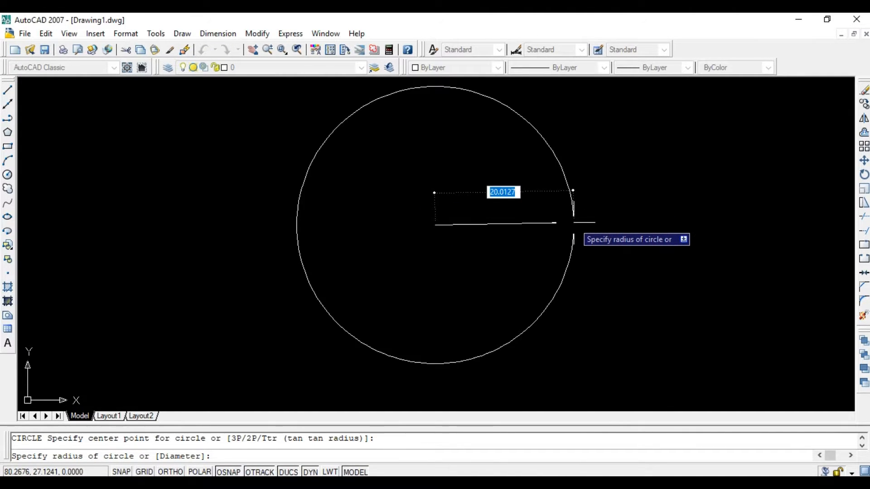
mouse_move(507, 227)
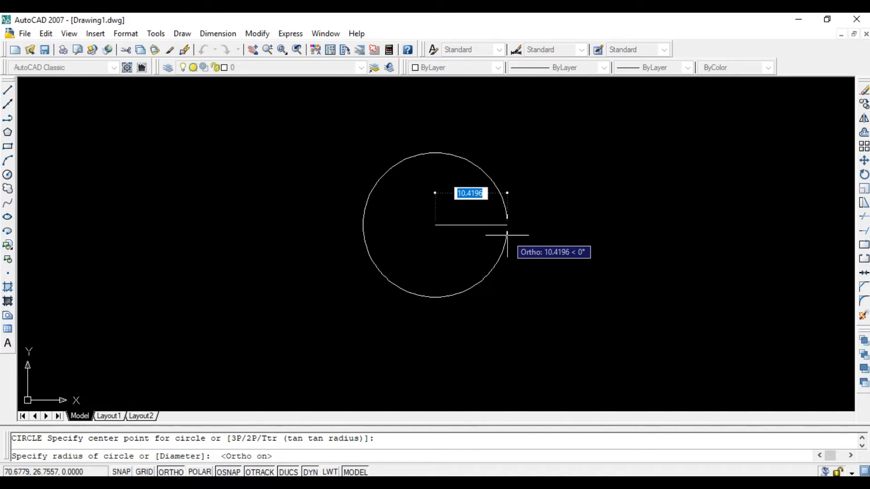
Step: Give the centre-radius circle in the middle of model space a radius of 12
type("12")
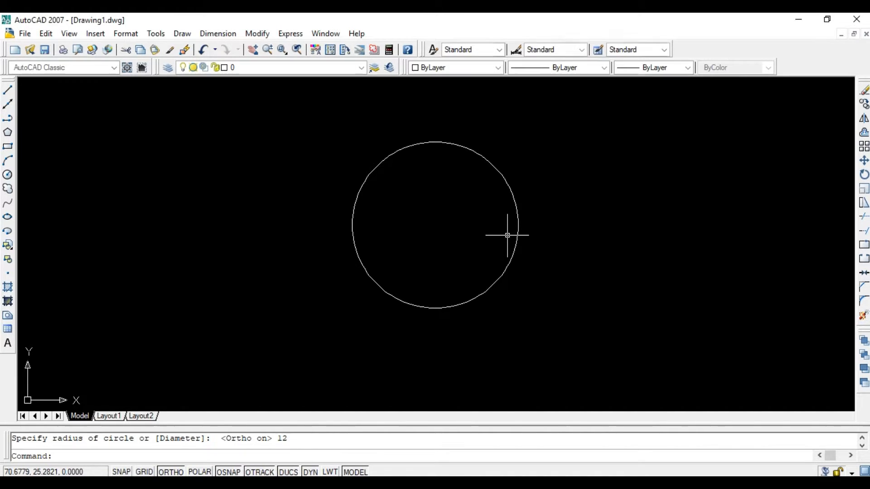
mouse_move(506, 234)
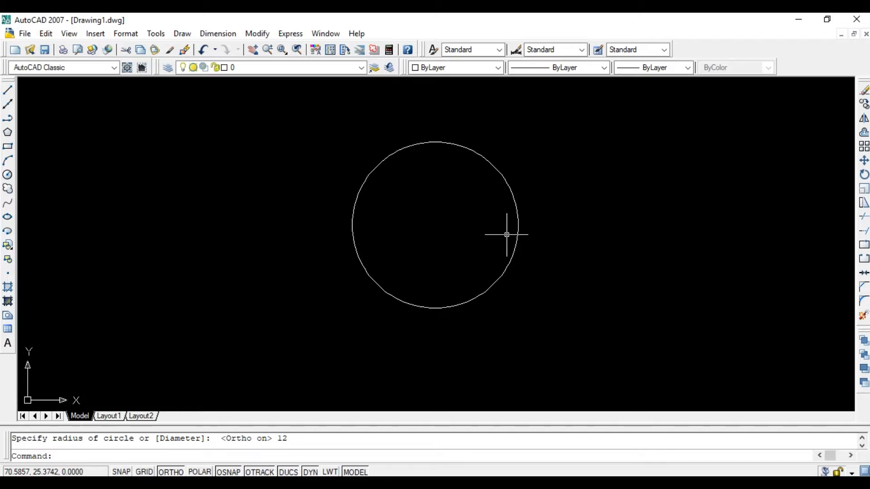
mouse_move(593, 238)
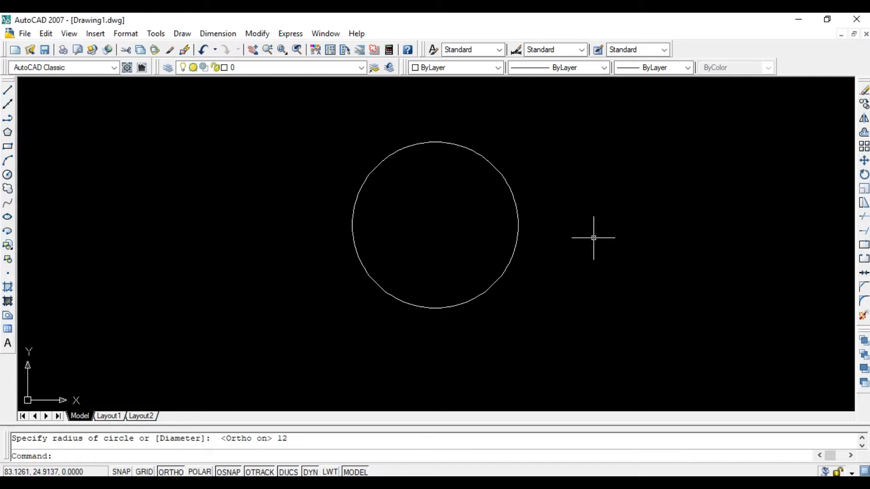
mouse_move(607, 239)
type("c")
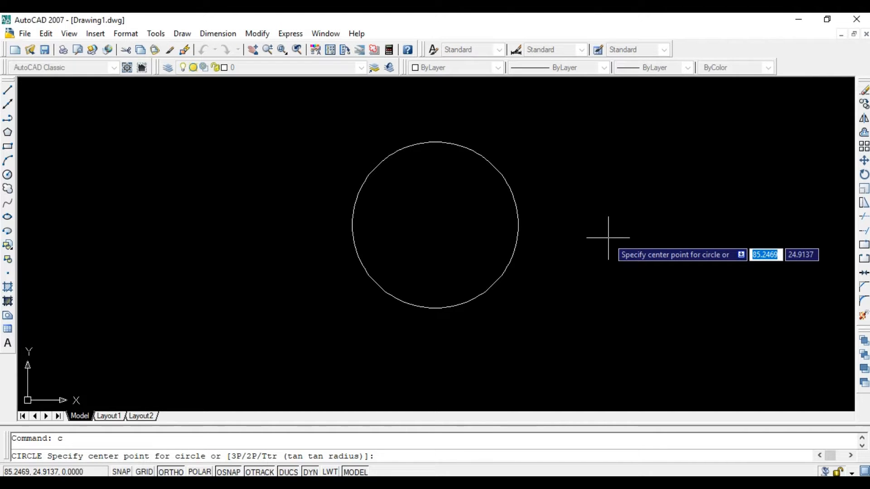
Step: Draw a 2P circle right of the first by picking its diameter endpoints
type("2")
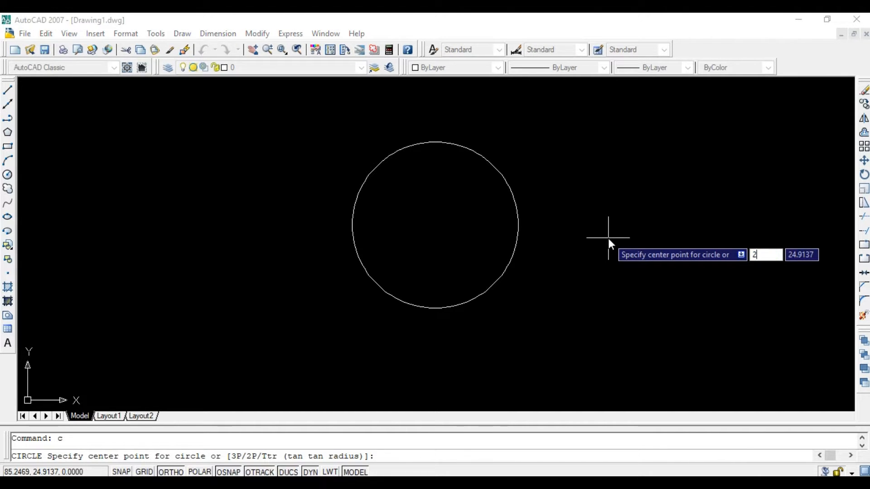
type("p")
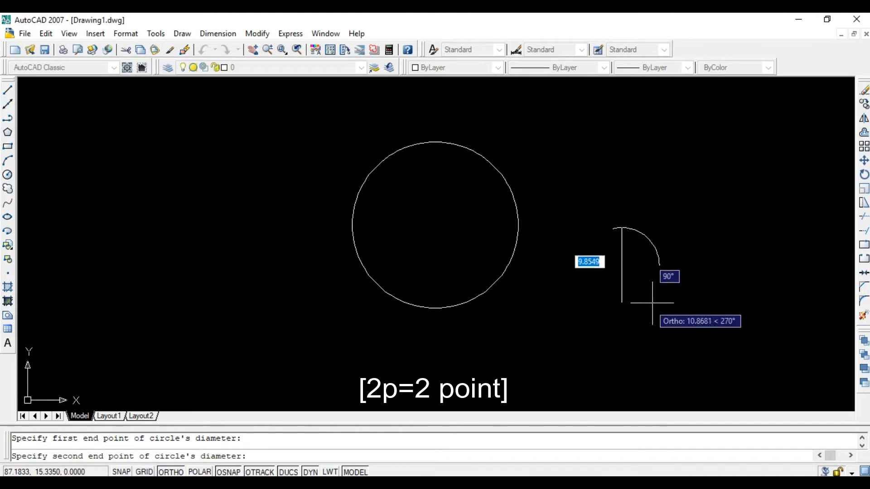
left_click(752, 154)
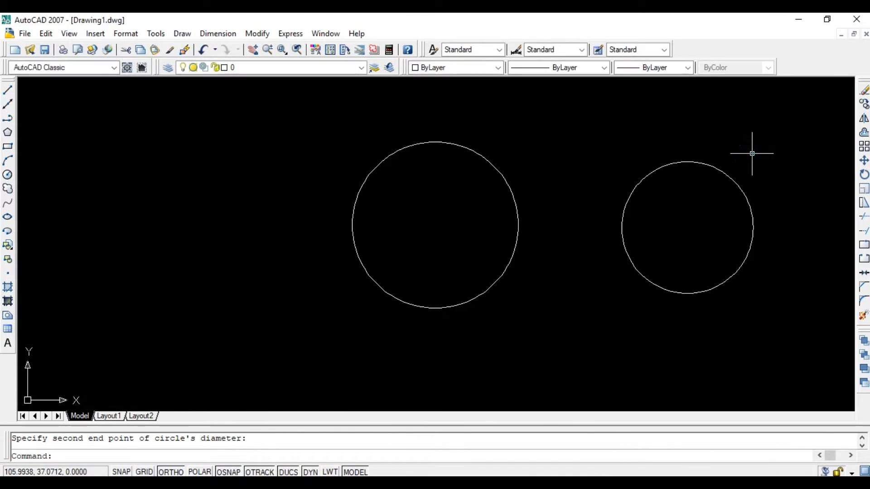
mouse_move(323, 201)
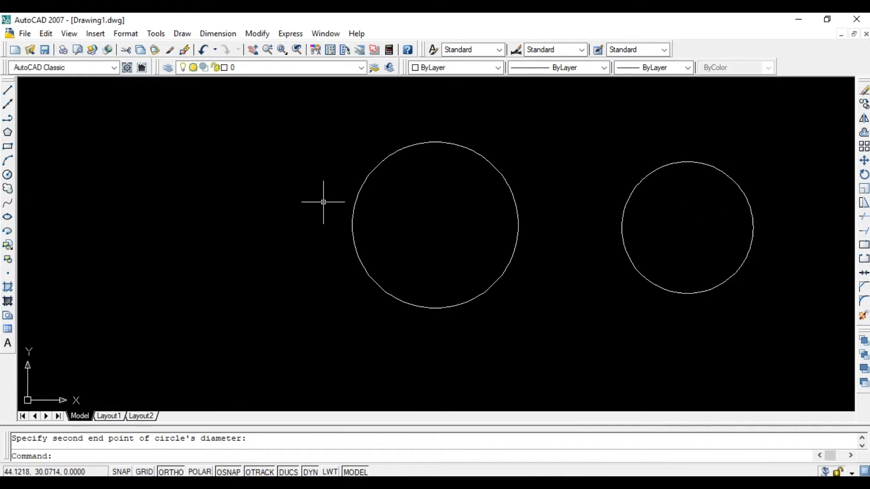
mouse_move(86, 189)
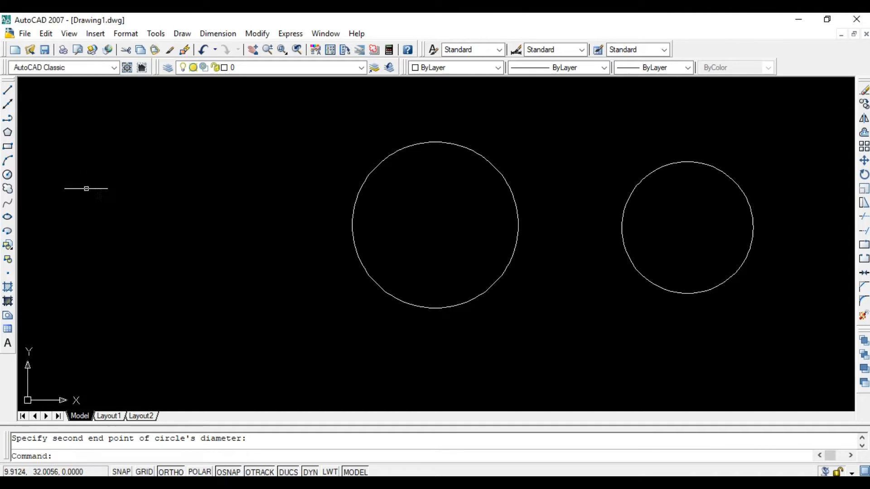
type("c")
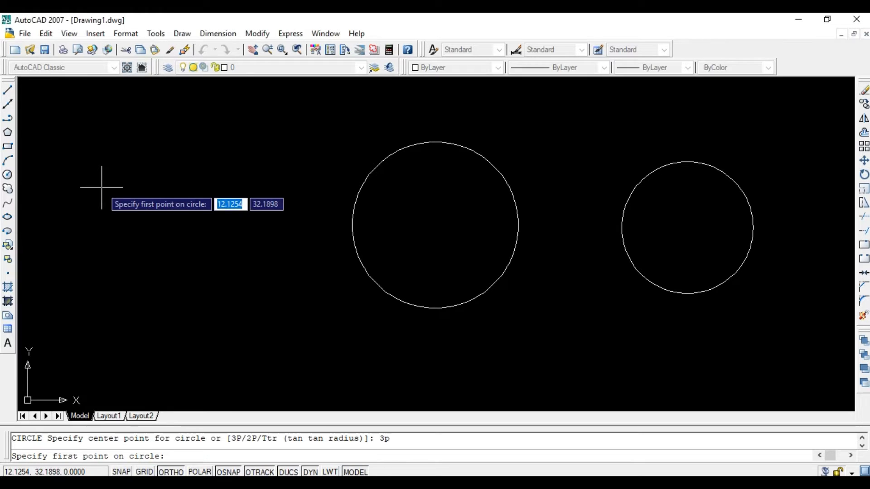
mouse_move(101, 187)
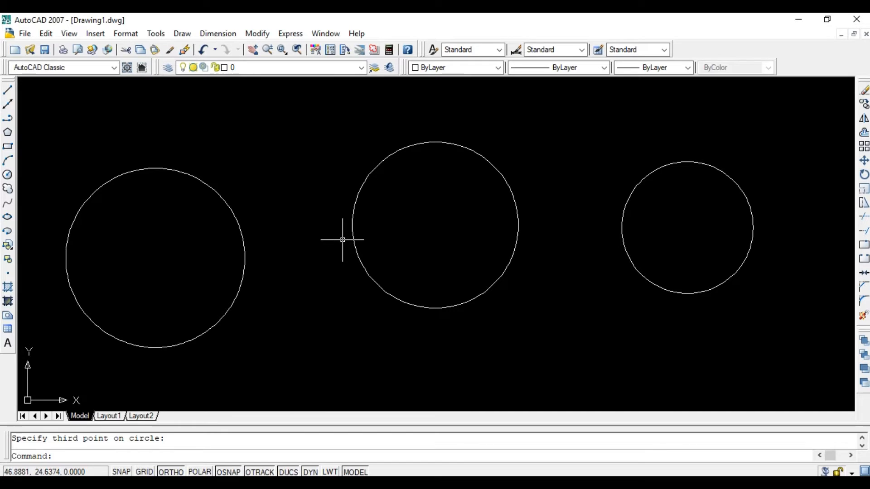
mouse_move(249, 187)
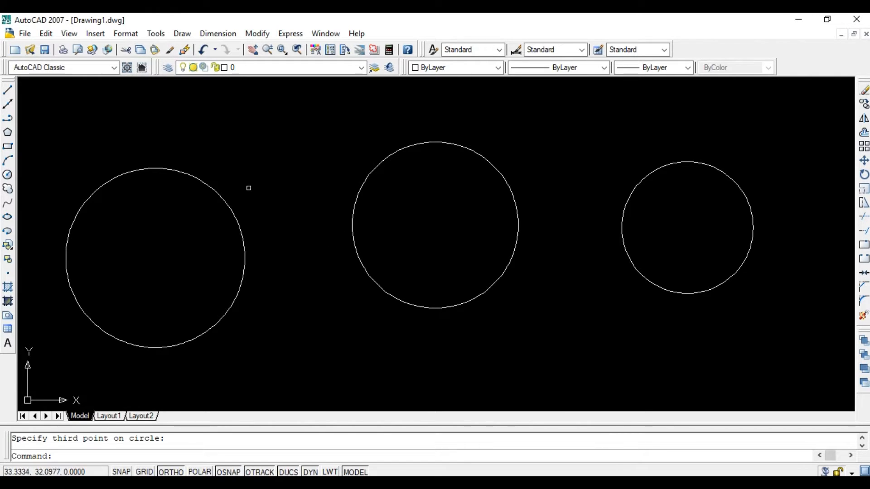
Step: Window-select all three circles on the drawing
left_click_drag(249, 188, 766, 337)
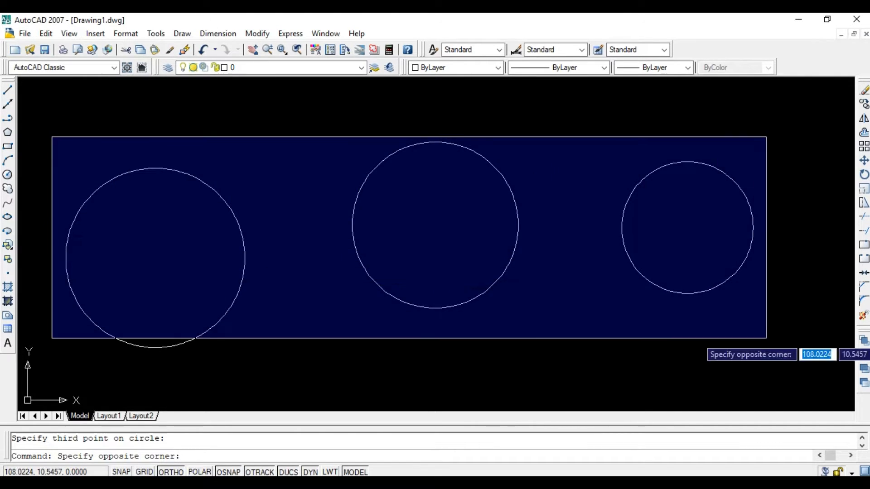
Step: Erase the three selected circles and open the Draw menu
key("Enter")
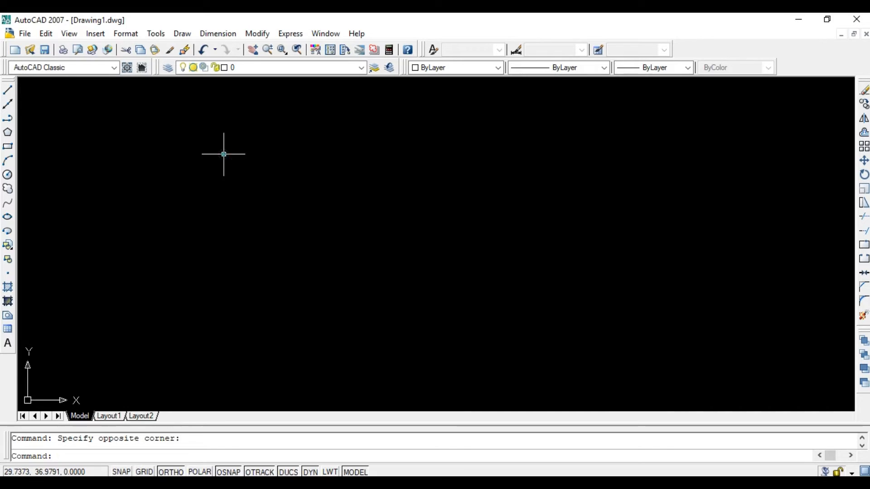
left_click(182, 33)
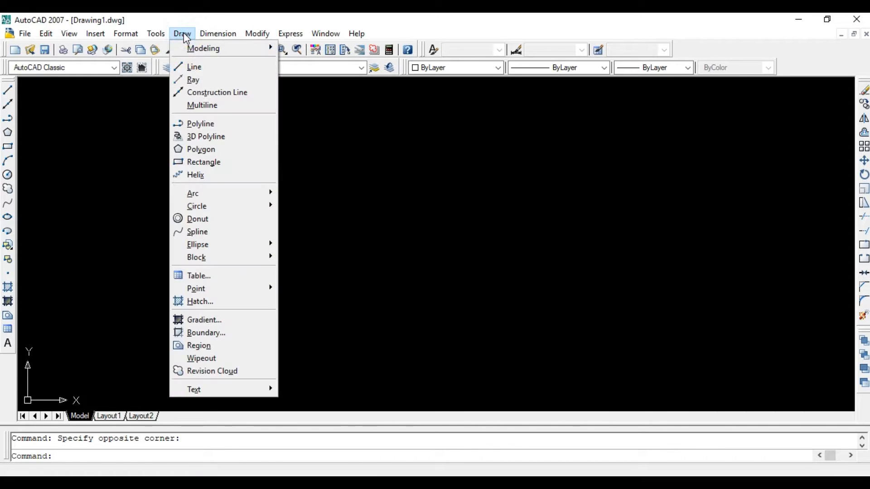
mouse_move(197, 205)
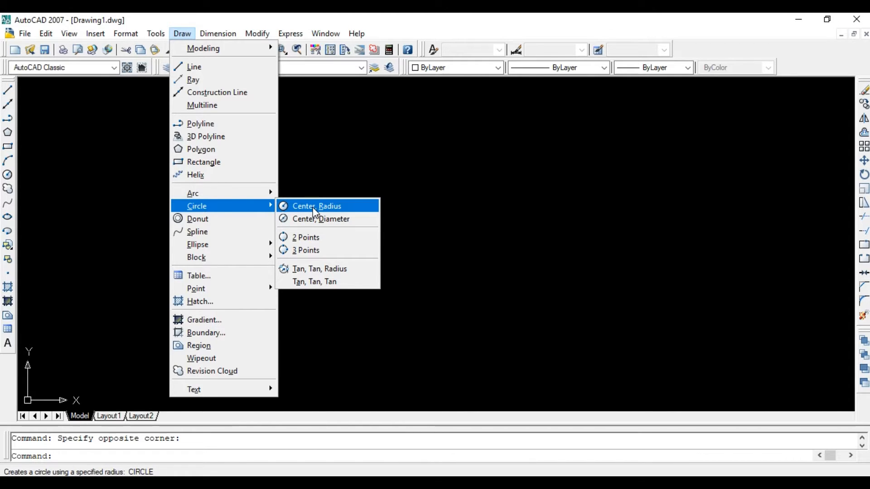
mouse_move(329, 233)
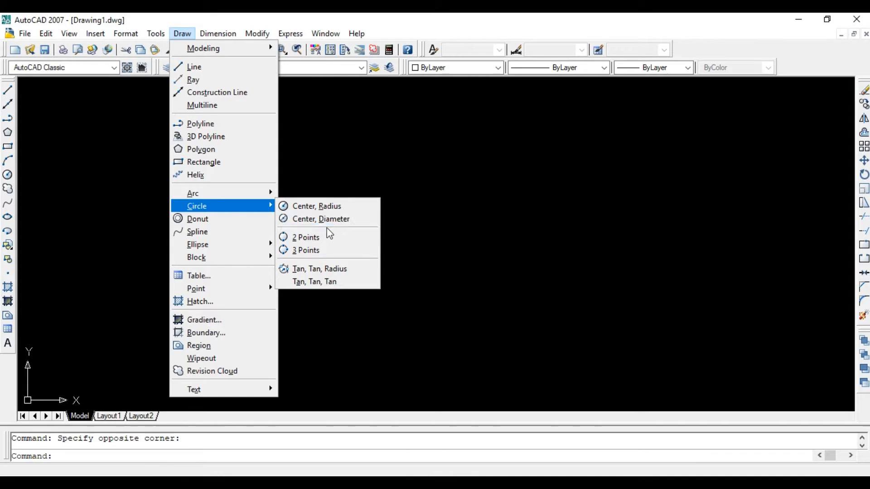
Step: Place a Center, Radius circle left of centre with radius 12
left_click(317, 206)
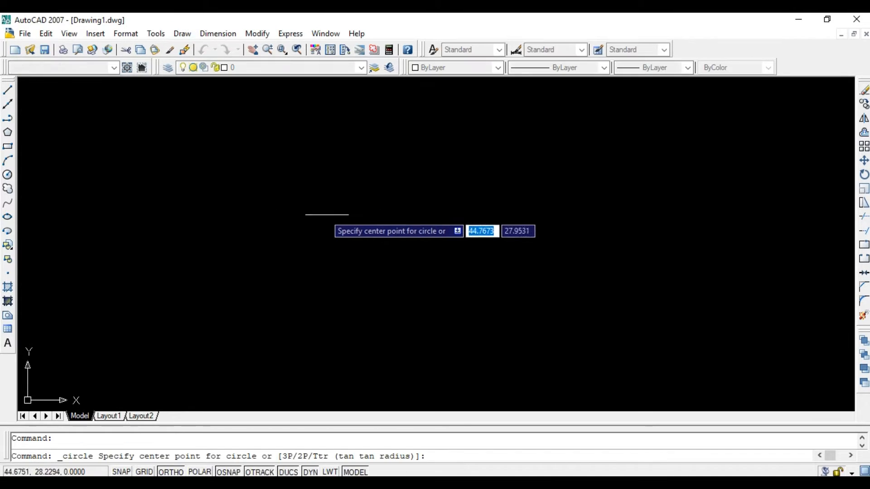
mouse_move(314, 214)
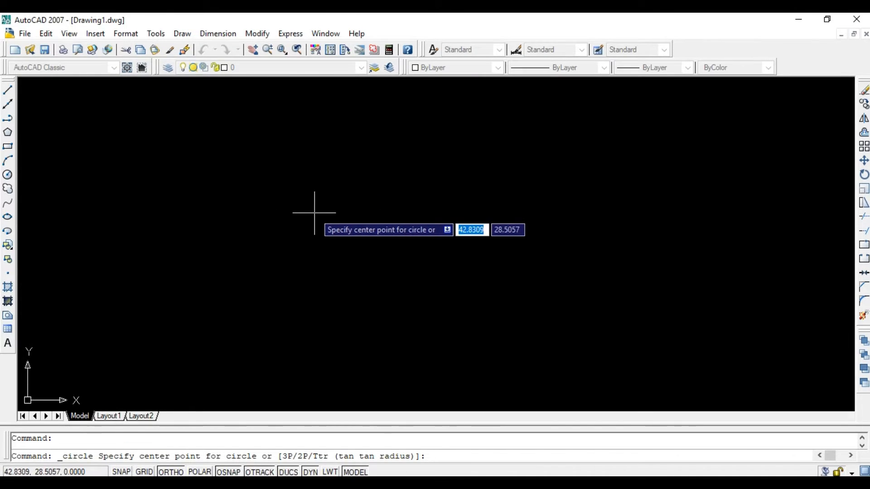
type("12")
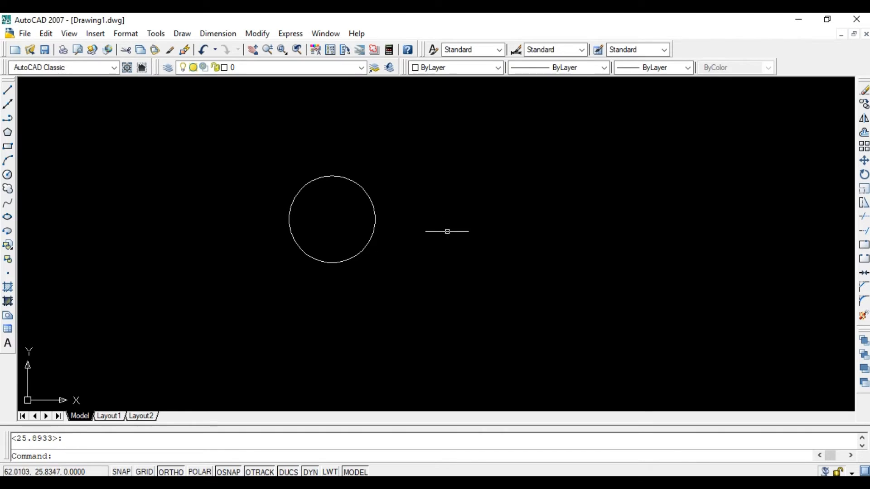
mouse_move(571, 371)
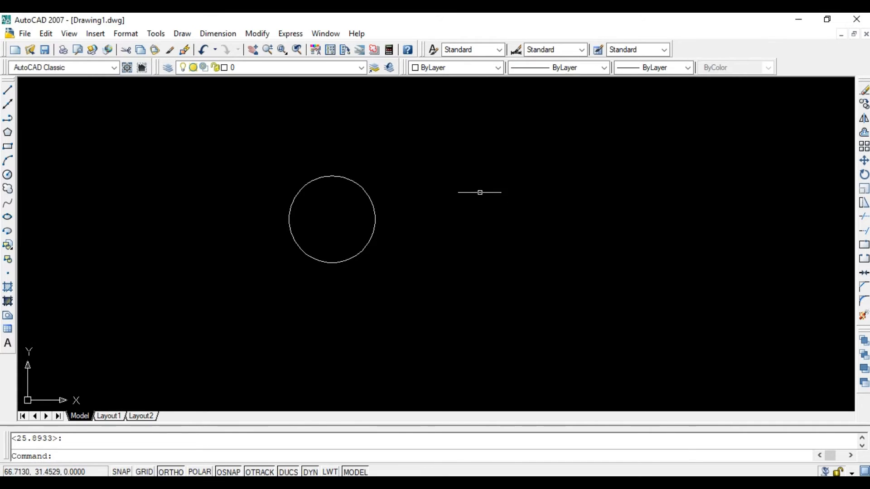
mouse_move(495, 201)
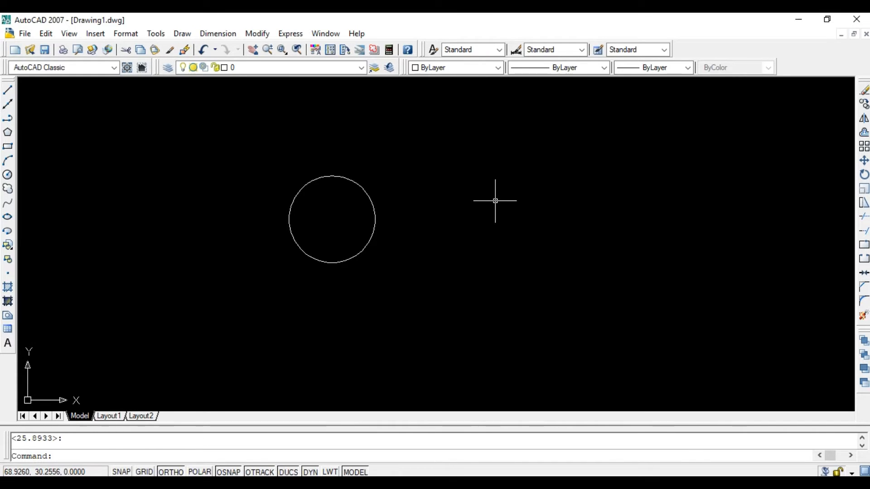
mouse_move(495, 201)
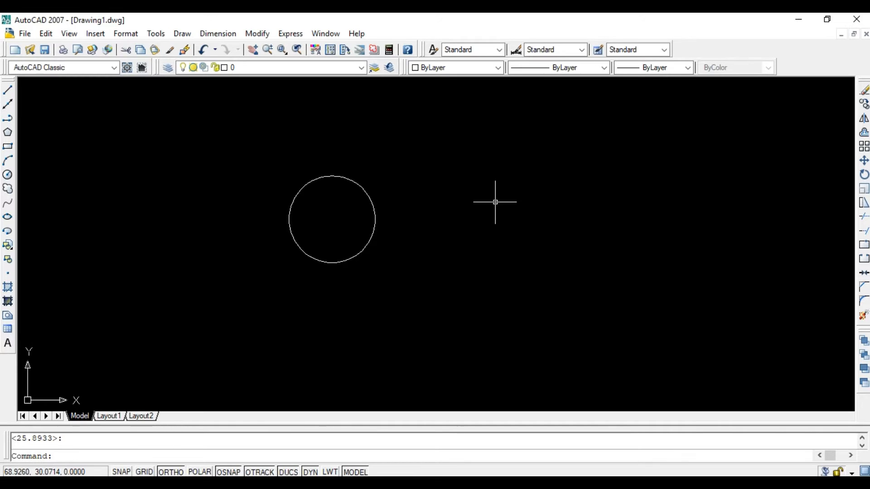
mouse_move(491, 261)
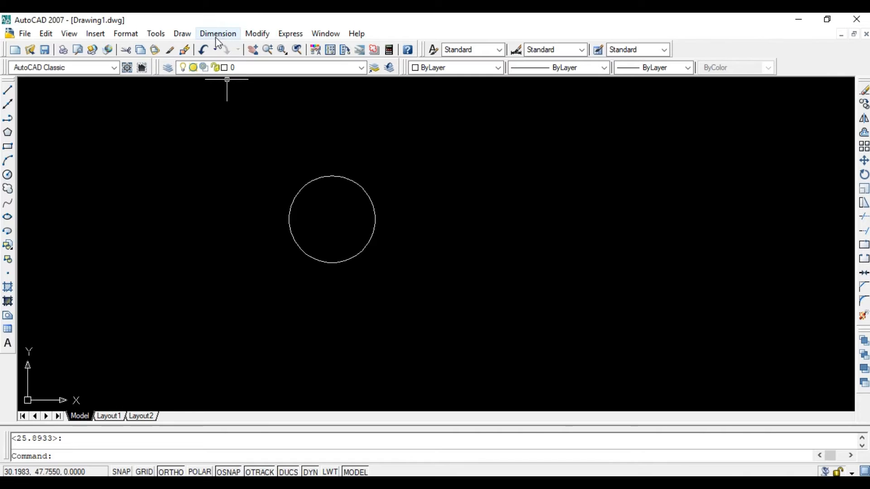
Step: Dismiss the Draw menu and start CIRCLE for a larger circle touching the first
left_click(181, 33)
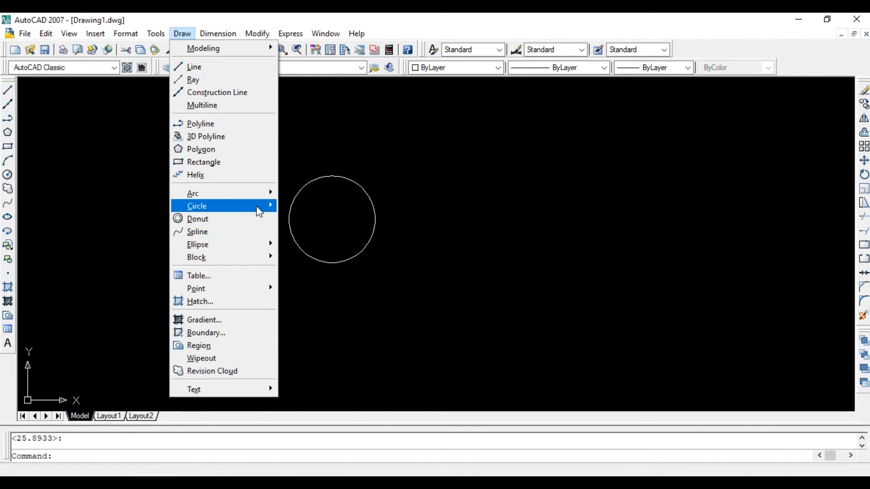
mouse_move(331, 250)
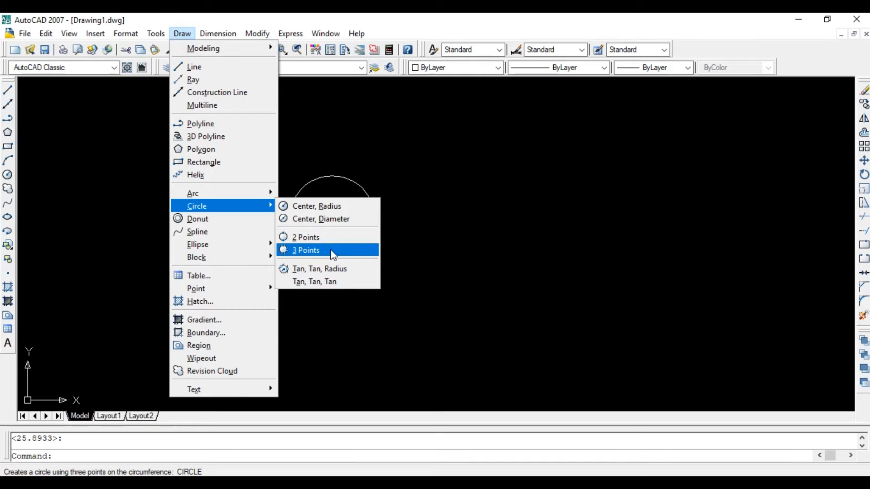
mouse_move(480, 262)
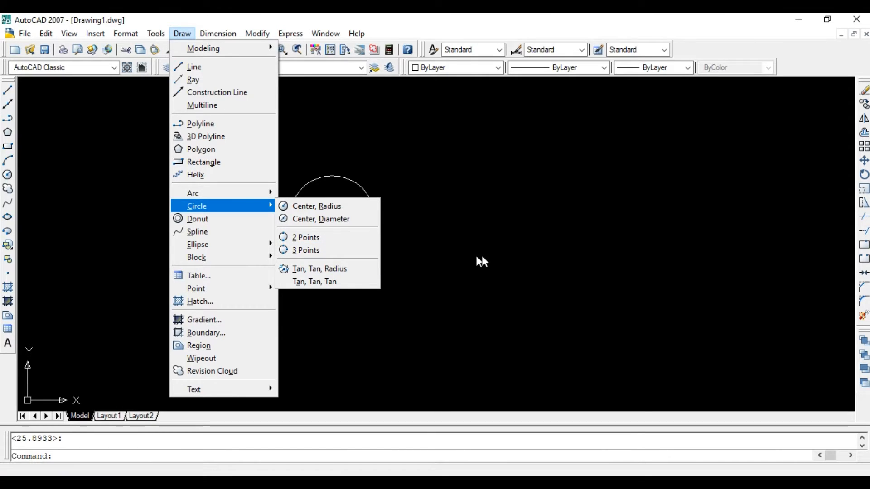
left_click(317, 206)
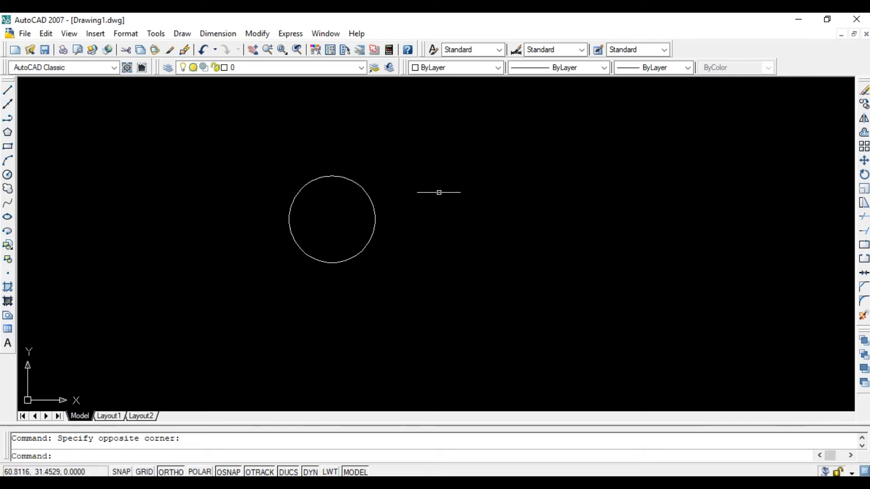
mouse_move(437, 222)
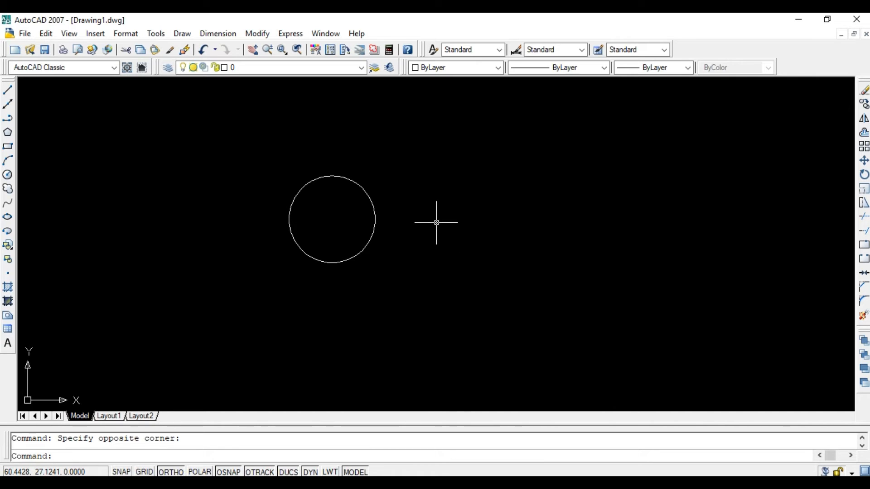
type("c")
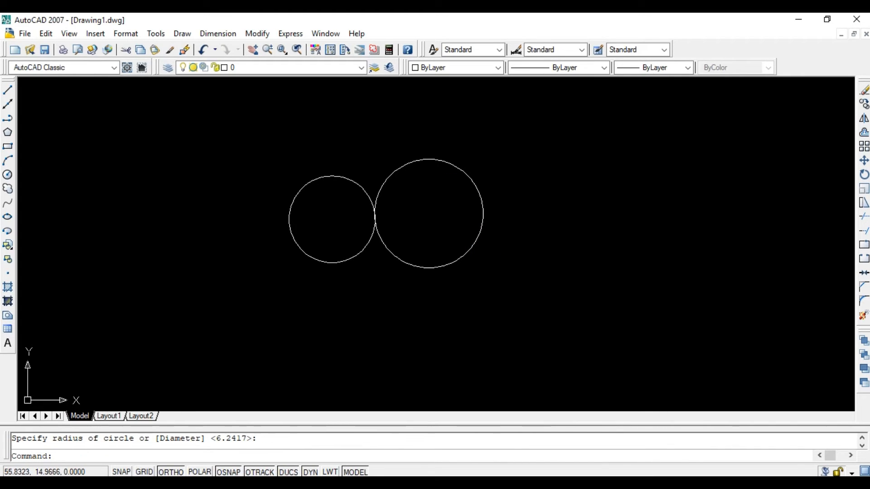
mouse_move(376, 302)
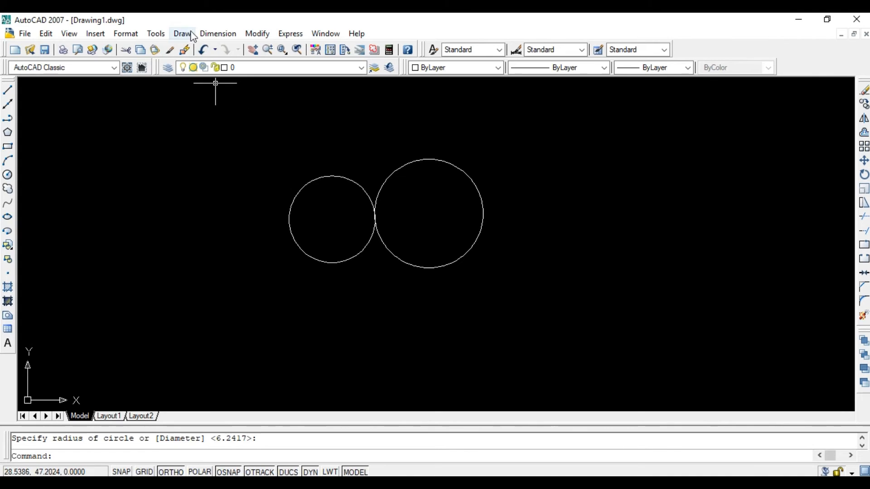
Step: Start a Tan, Tan, Radius circle, picking tangent points on both circles
left_click(182, 33)
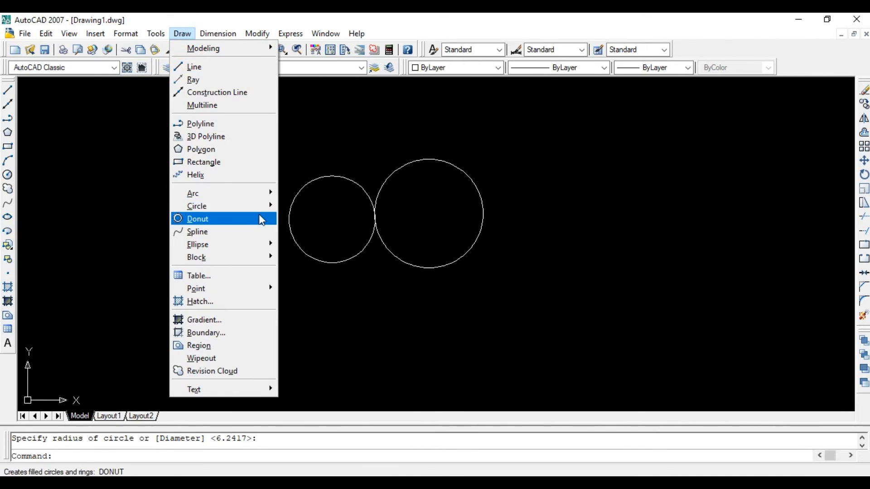
mouse_move(196, 206)
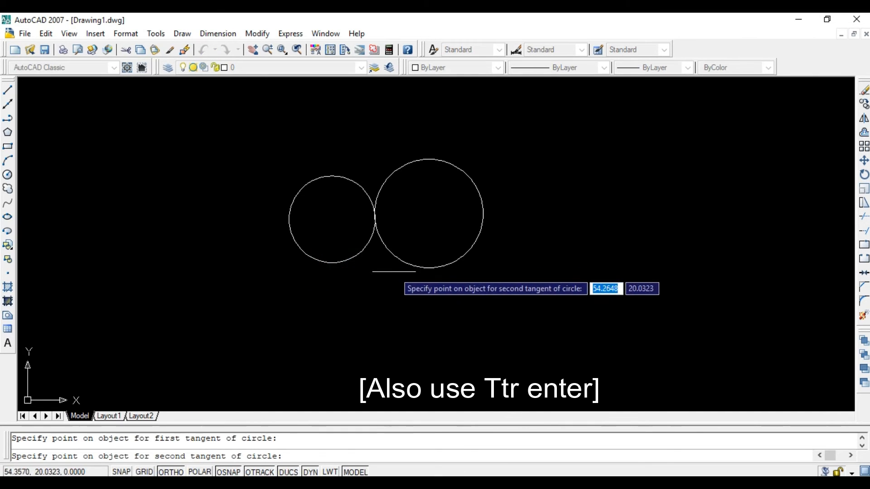
left_click(408, 269)
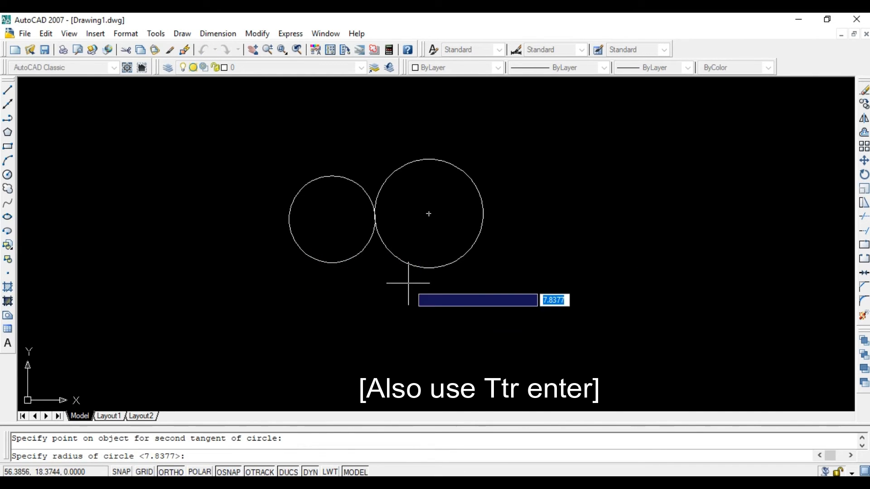